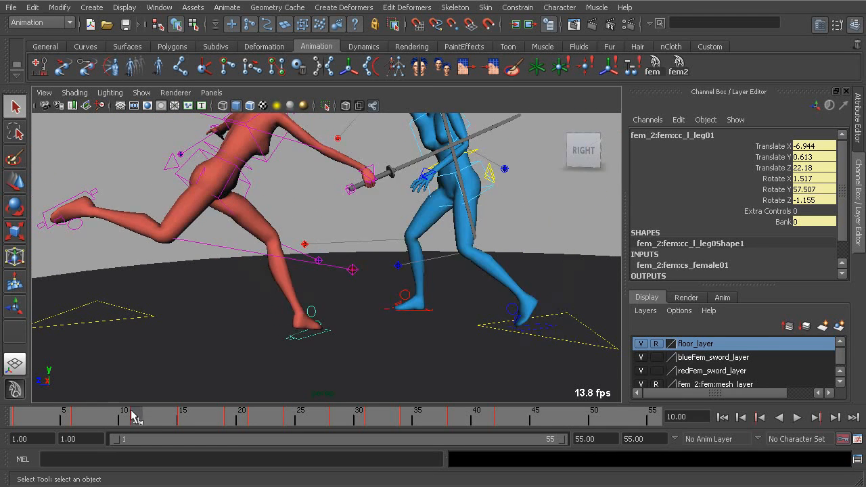
Step back to an earlier lunge frame and repose the left leg's translate and rotate values
{"action": "left_click", "coordinate": [795, 417]}
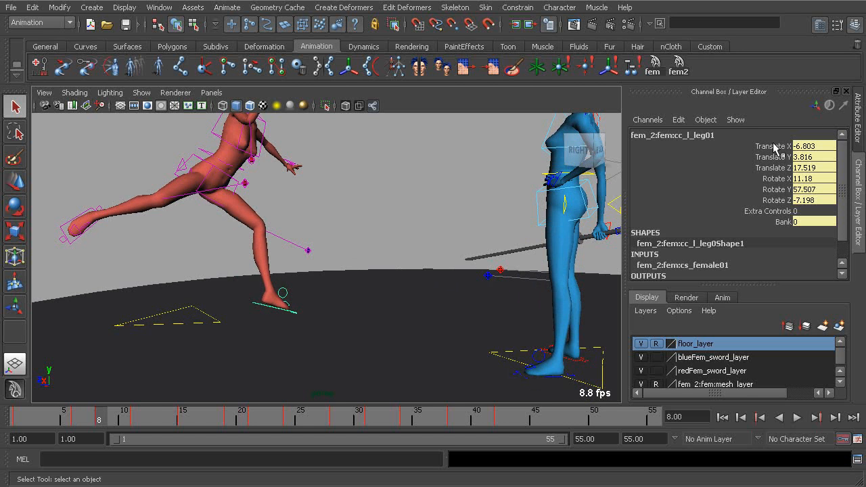
{"action": "mouse_move", "coordinate": [106, 422]}
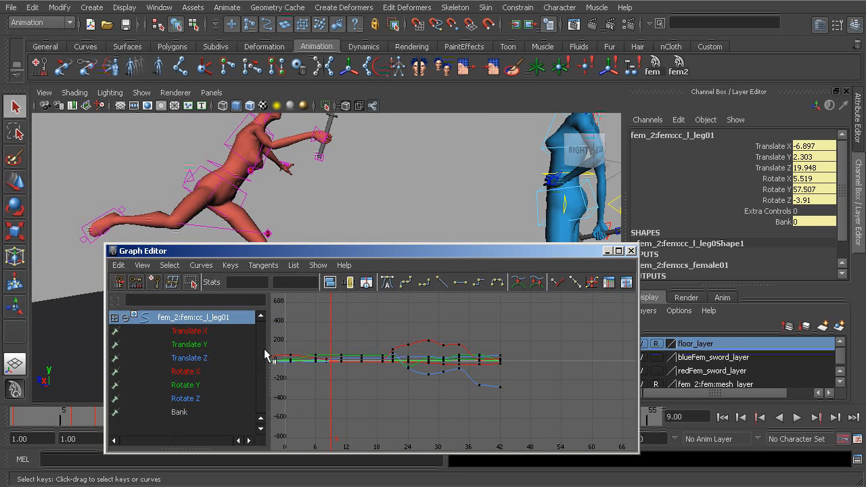
Isolate the left leg's Translate X/Y/Z curves in the Graph Editor and select their keys
{"action": "left_click", "coordinate": [190, 330]}
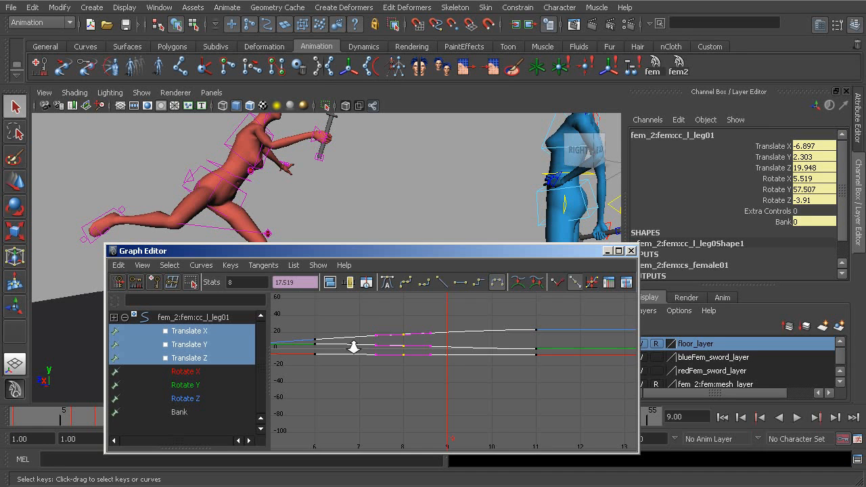
{"action": "left_click_drag", "start_coordinate": [142, 250], "coordinate": [146, 206]}
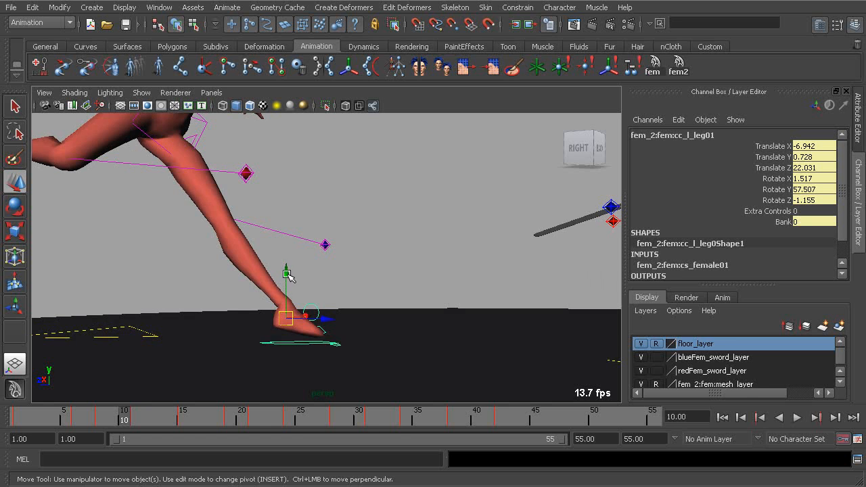
Lower the left foot control toward the floor, then move the animation to frame 15
{"action": "left_click_drag", "start_coordinate": [287, 270], "coordinate": [287, 262]}
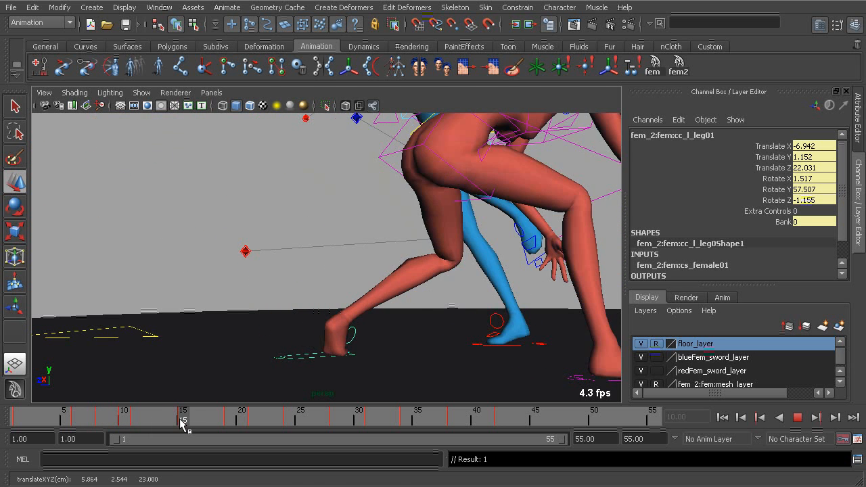
{"action": "left_click_drag", "start_coordinate": [183, 419], "coordinate": [86, 419]}
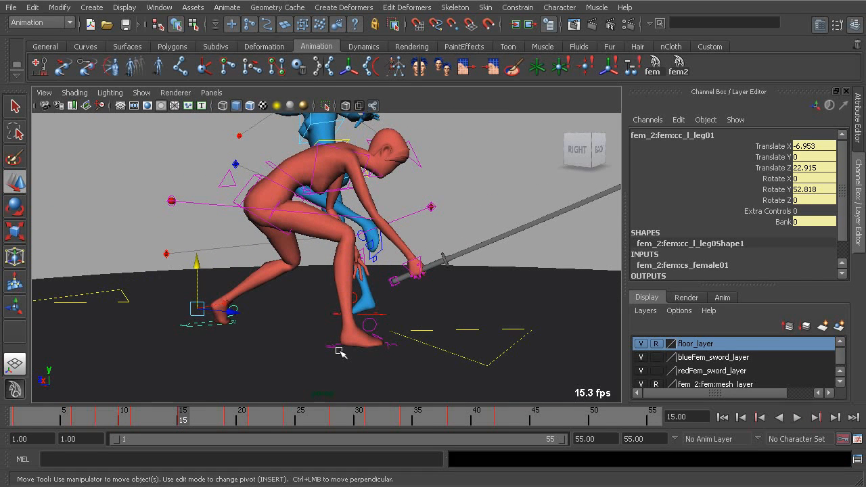
Select the right leg control fem_2:femxcc_r_leg01 and review it through the crouch frames around frame 15
{"action": "left_click", "coordinate": [336, 347]}
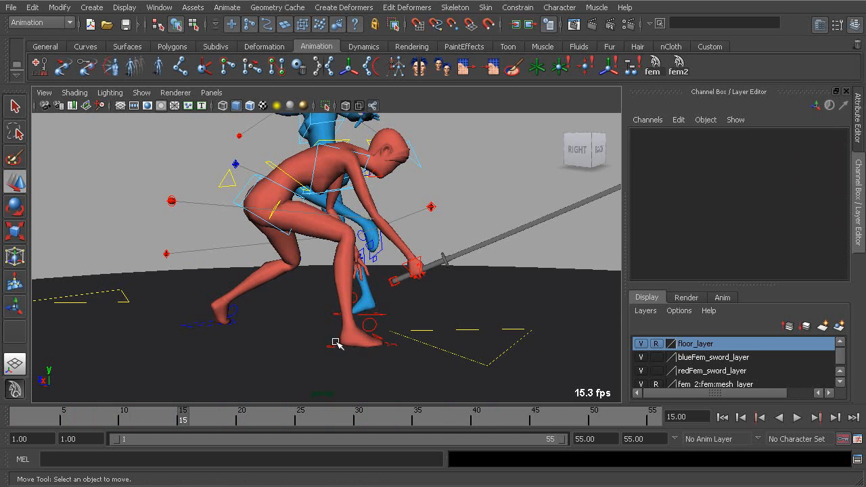
{"action": "left_click", "coordinate": [336, 344]}
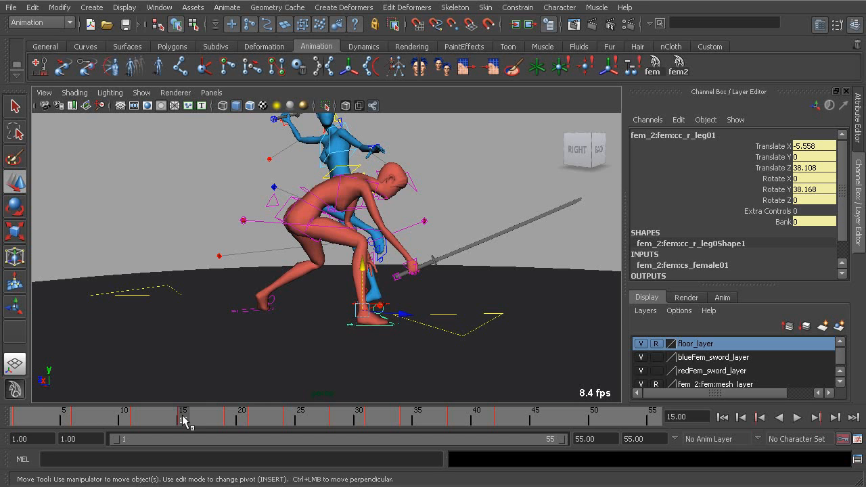
{"action": "left_click", "coordinate": [181, 421]}
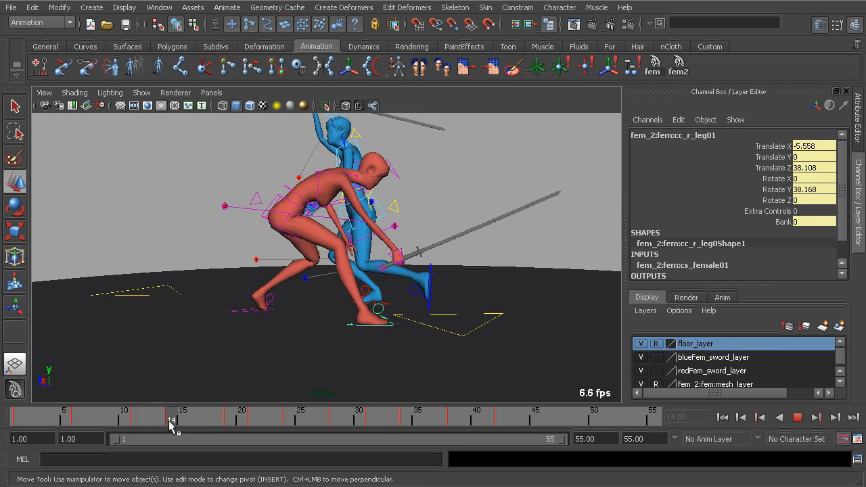
{"action": "left_click_drag", "start_coordinate": [171, 419], "coordinate": [111, 419]}
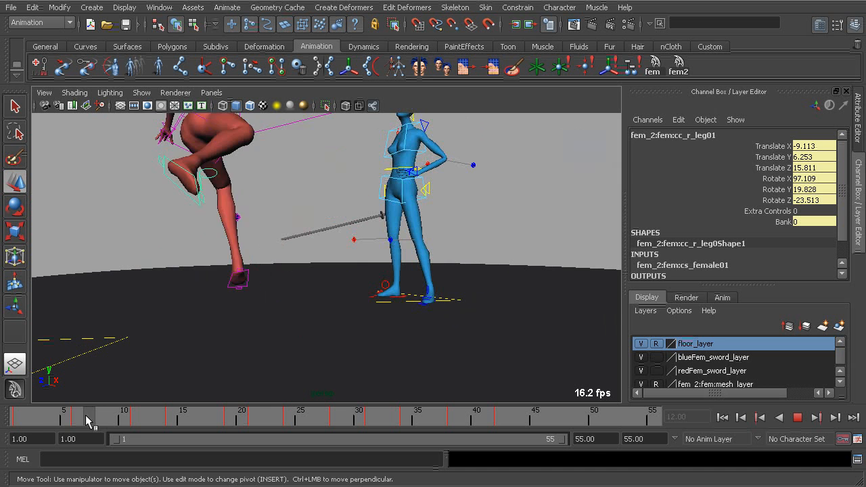
Return the time slider to around frame 5 to review the raised right leg
{"action": "left_click_drag", "start_coordinate": [88, 419], "coordinate": [159, 420]}
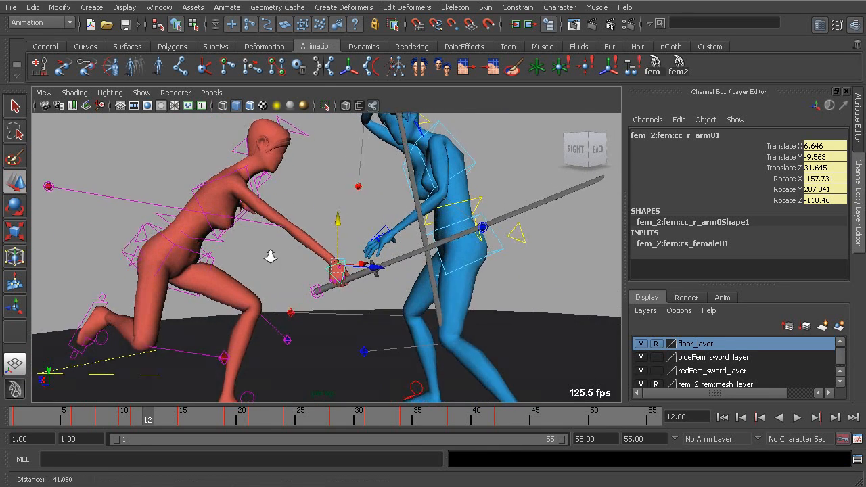
Dolly in on the clashing swords and scrub the frames around the frame-12 clash
{"action": "left_click_drag", "start_coordinate": [148, 417], "coordinate": [138, 421]}
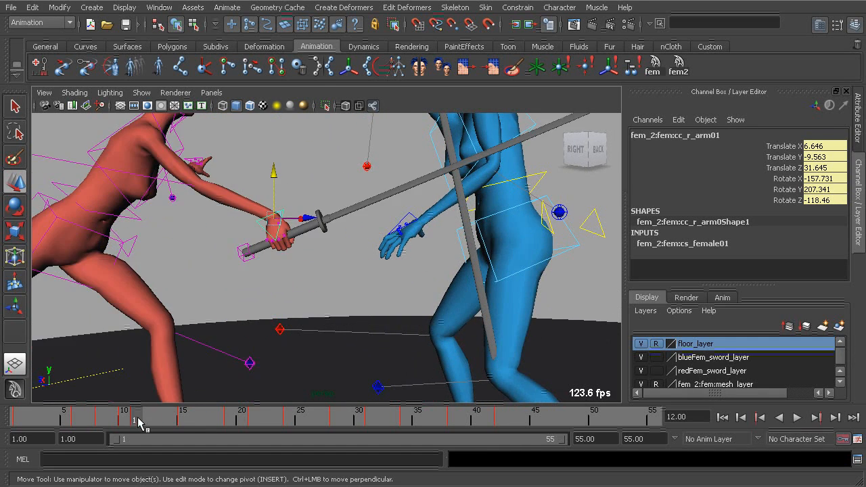
{"action": "left_click_drag", "start_coordinate": [138, 422], "coordinate": [147, 419]}
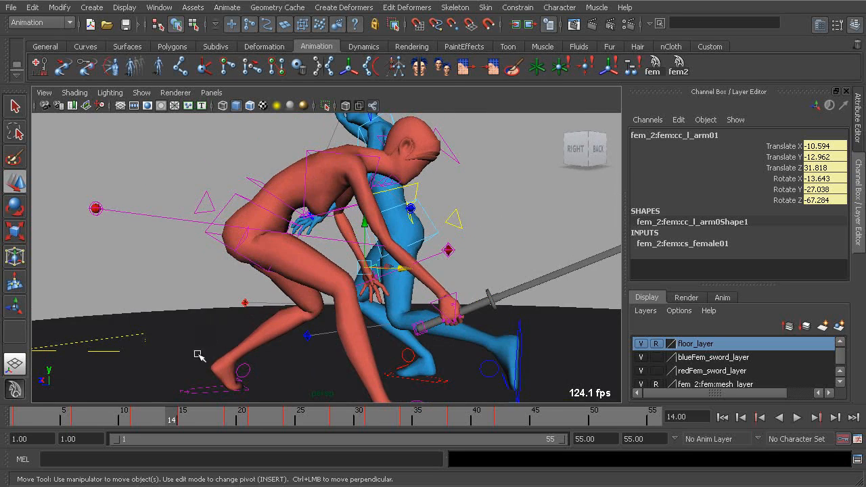
Step between frames 14–16 and key a new follow-through pose on the left arm at frame 15
{"action": "left_click", "coordinate": [804, 418]}
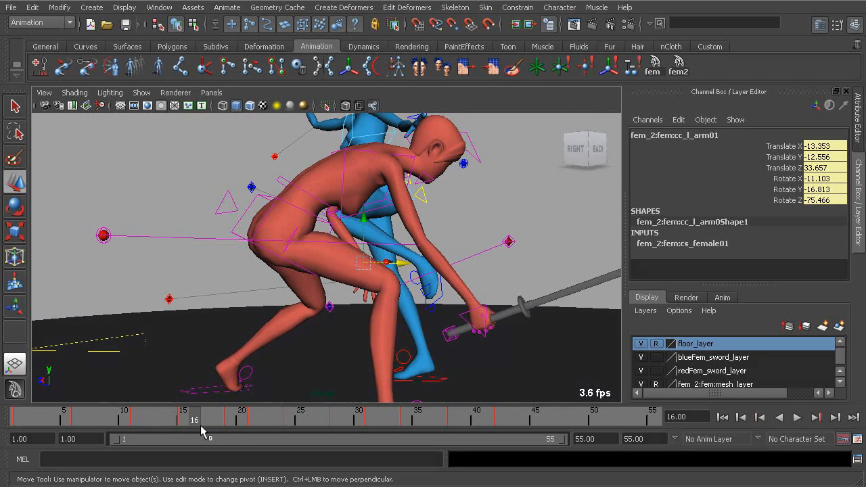
{"action": "left_click", "coordinate": [797, 419]}
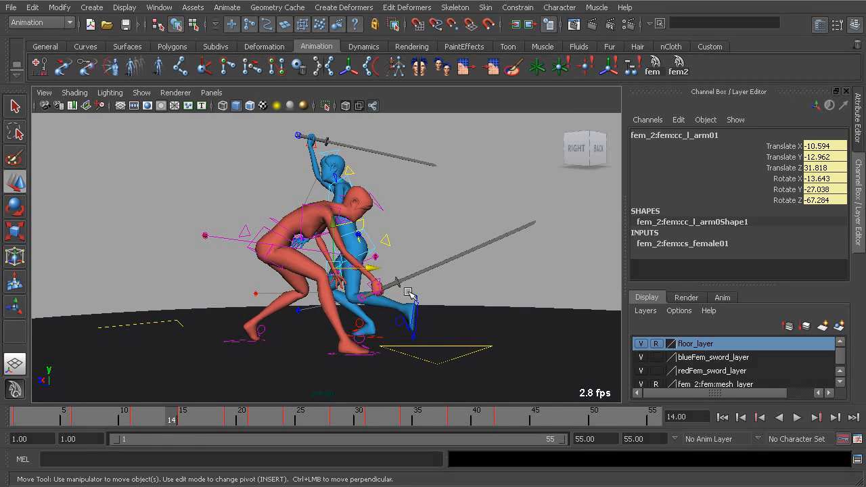
{"action": "left_click", "coordinate": [798, 420]}
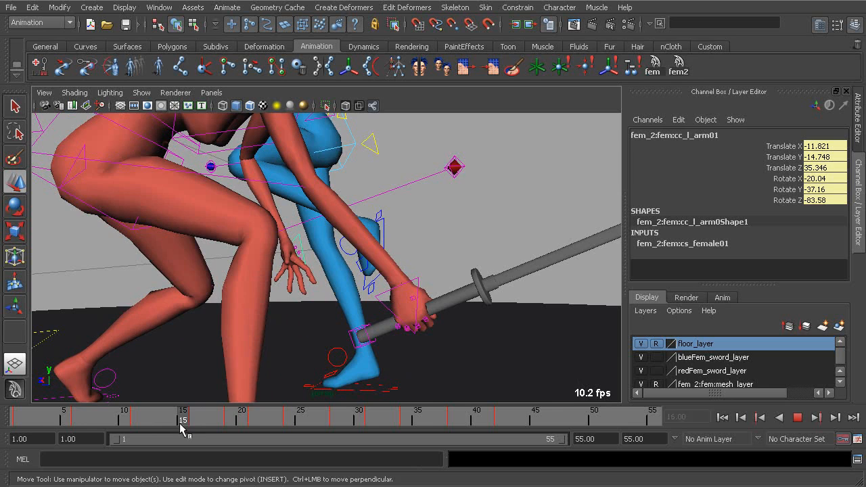
{"action": "left_click_drag", "start_coordinate": [183, 420], "coordinate": [194, 419]}
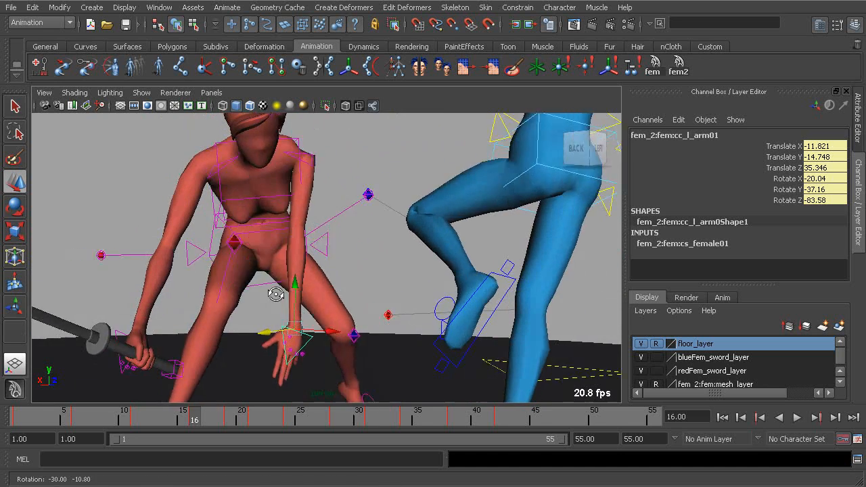
Select the left shoulder control fem_2:femcc_l_shld01 and rotate it on the swing key frames
{"action": "left_click_drag", "start_coordinate": [295, 295], "coordinate": [313, 280]}
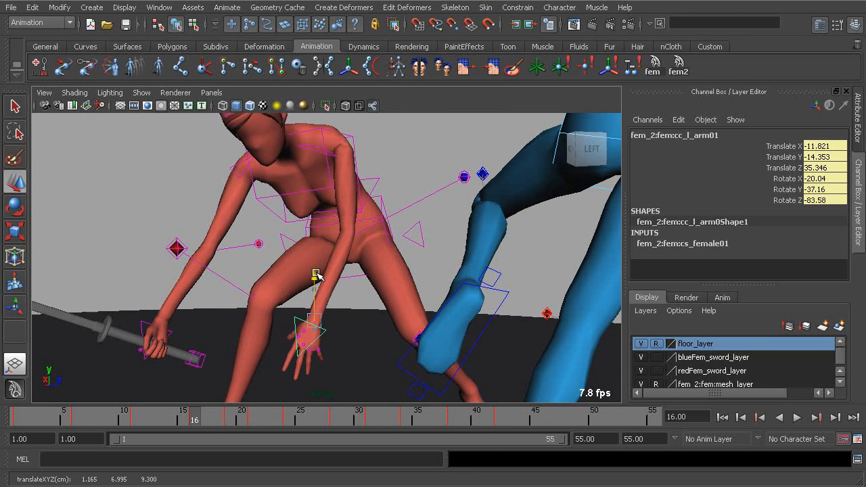
{"action": "left_click", "coordinate": [345, 200]}
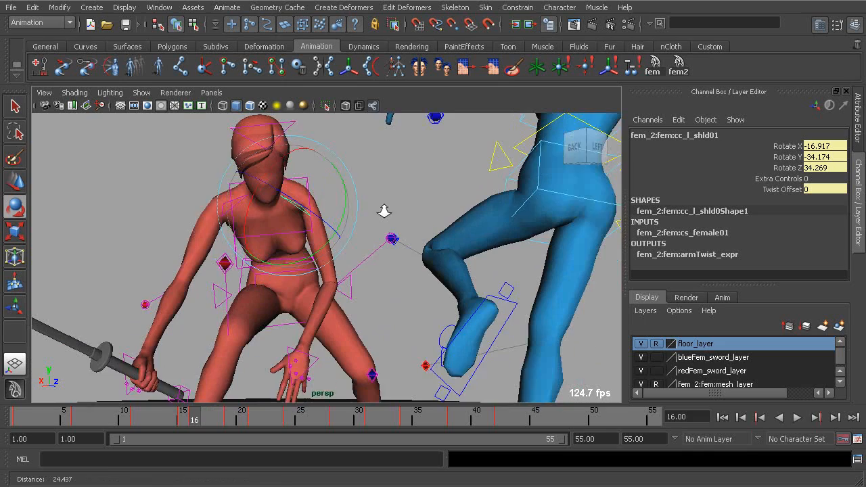
{"action": "left_click", "coordinate": [799, 418]}
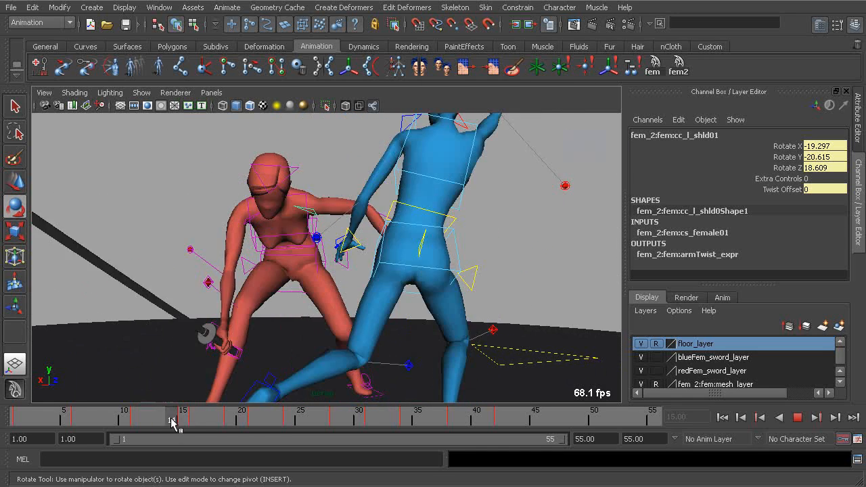
{"action": "left_click_drag", "start_coordinate": [173, 419], "coordinate": [210, 420]}
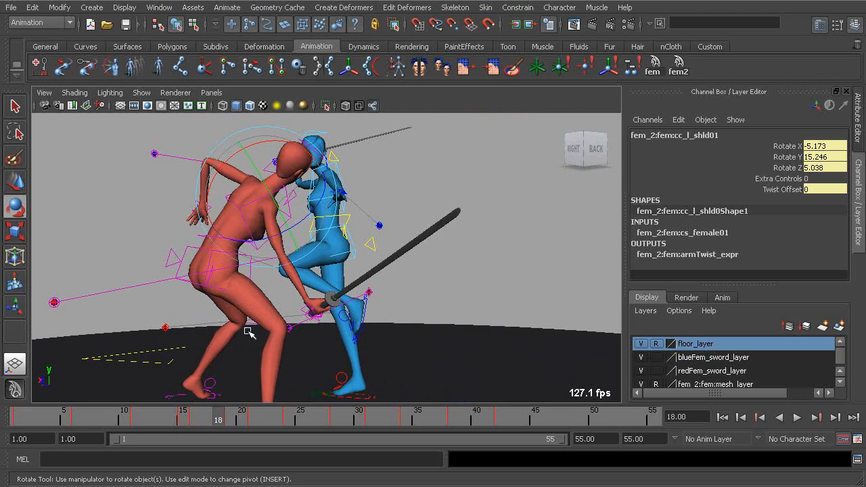
Step ahead and play through the following frames to check the shoulder carries through
{"action": "left_click", "coordinate": [797, 418]}
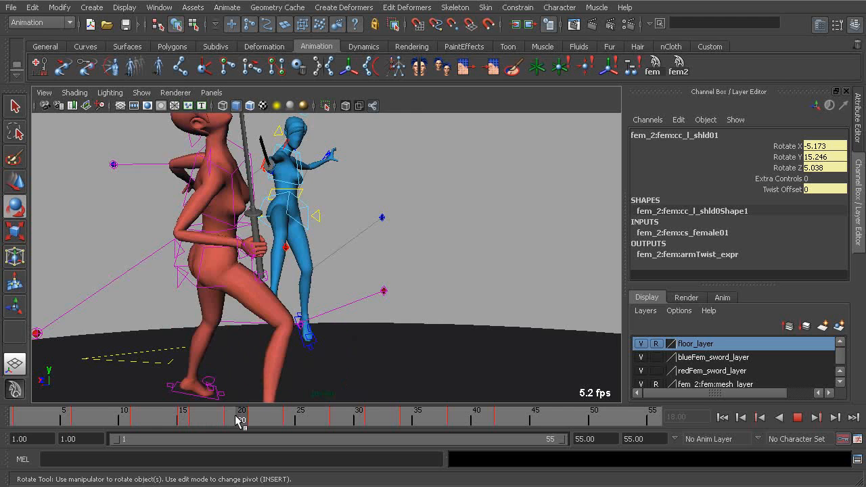
{"action": "left_click_drag", "start_coordinate": [241, 414], "coordinate": [115, 414]}
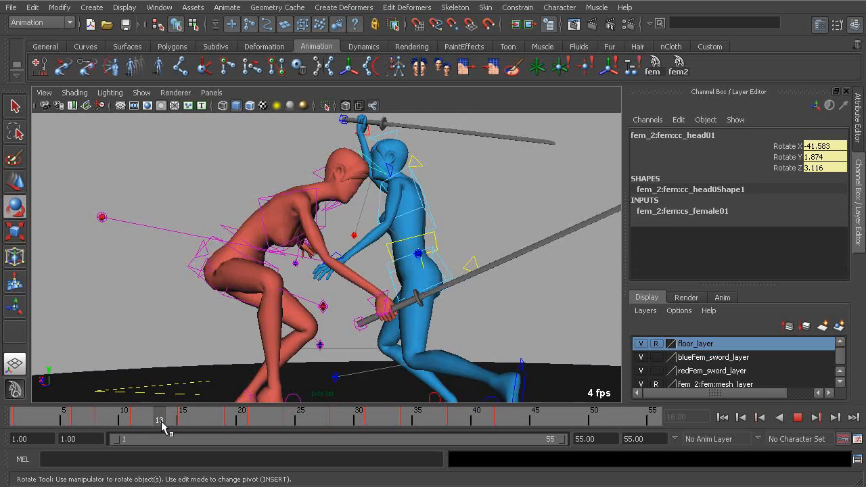
At frame 17, rotate the head control fem_2:femcc_head01 so it lags behind the sword swing
{"action": "left_click_drag", "start_coordinate": [161, 419], "coordinate": [206, 419]}
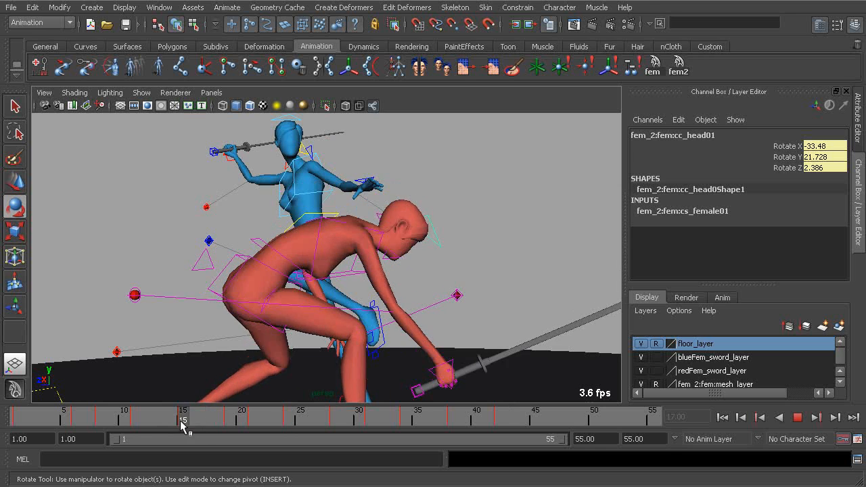
{"action": "left_click_drag", "start_coordinate": [183, 419], "coordinate": [206, 419]}
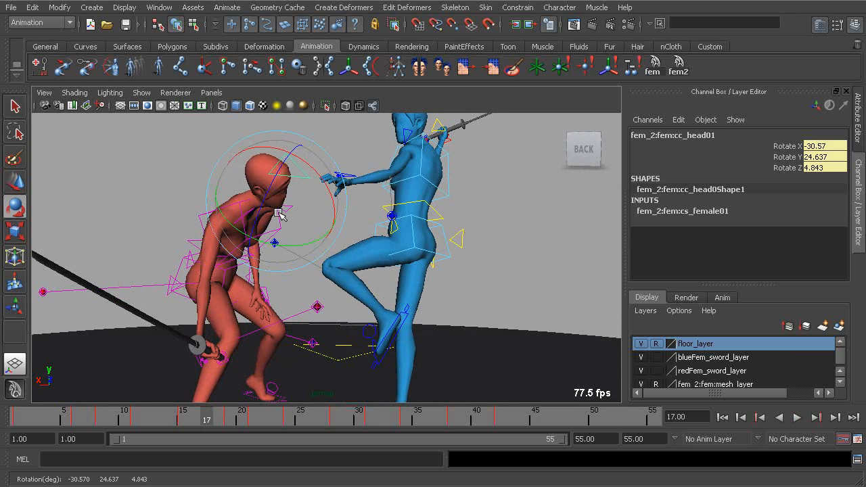
{"action": "left_click_drag", "start_coordinate": [271, 236], "coordinate": [399, 253]}
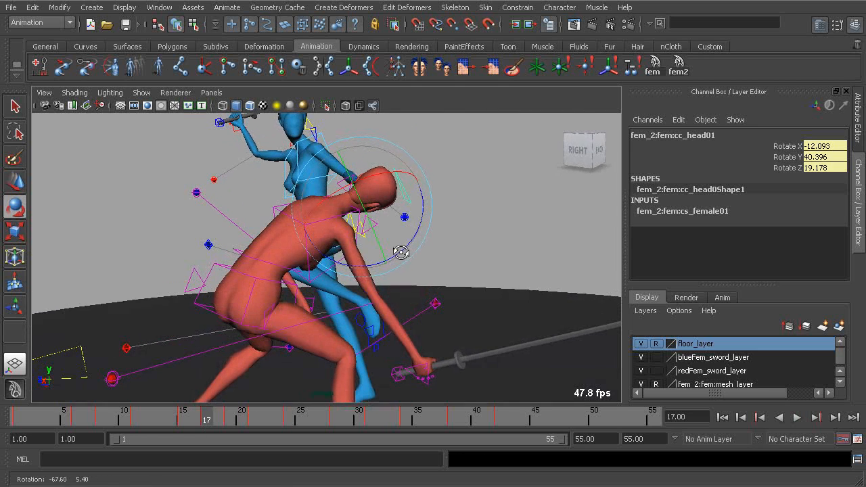
{"action": "left_click_drag", "start_coordinate": [403, 253], "coordinate": [303, 138]}
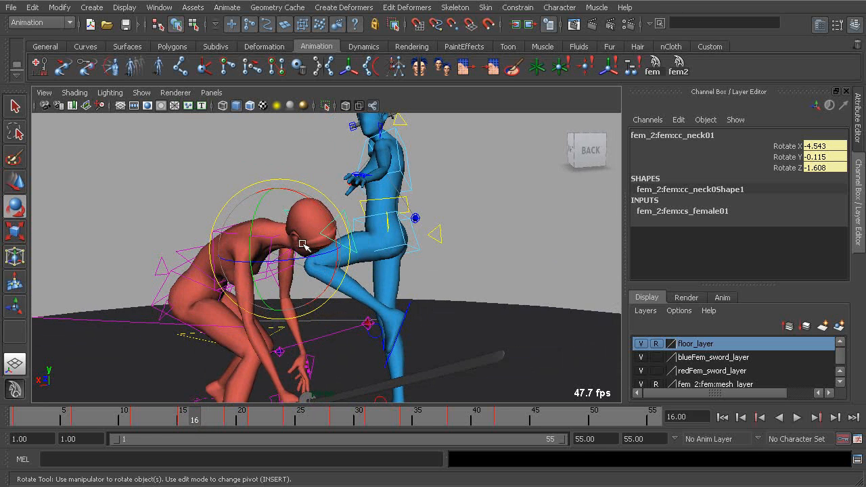
Rotate the neck control fem_2:femcc_neck01 back toward neutral at frame 16 and scrub to check
{"action": "left_click_drag", "start_coordinate": [303, 244], "coordinate": [317, 282]}
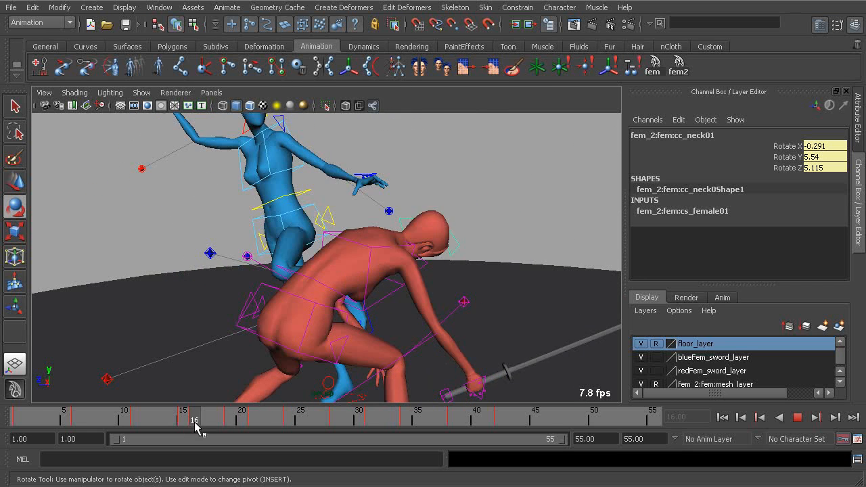
{"action": "left_click_drag", "start_coordinate": [196, 416], "coordinate": [230, 417]}
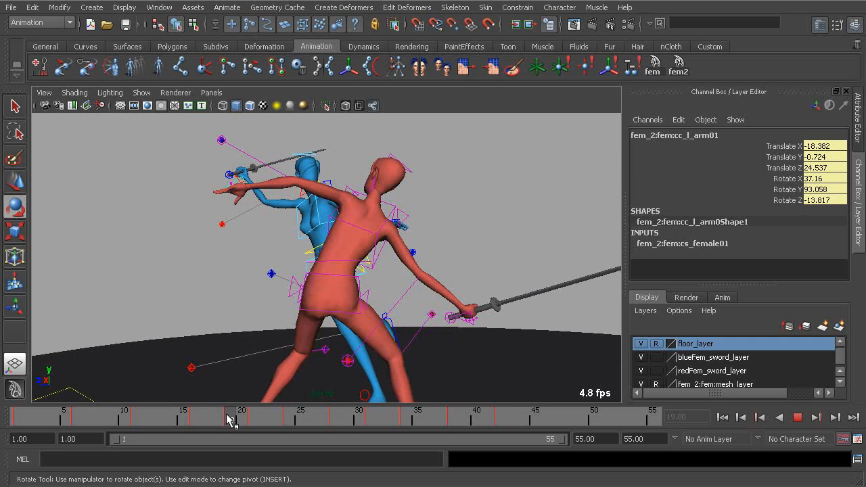
Scrub to frame 19, rotate fem_2:femcc_l_arm01 for follow-through, and review the surrounding frames
{"action": "left_click_drag", "start_coordinate": [233, 417], "coordinate": [219, 416]}
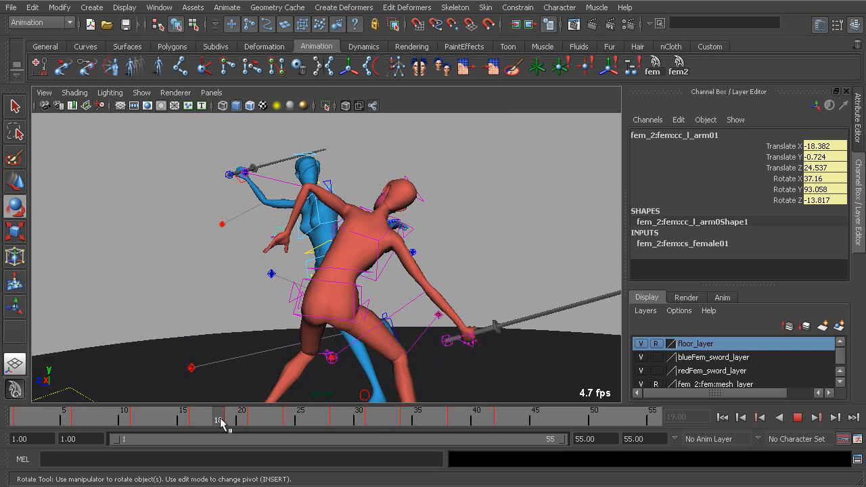
{"action": "left_click_drag", "start_coordinate": [219, 418], "coordinate": [228, 418]}
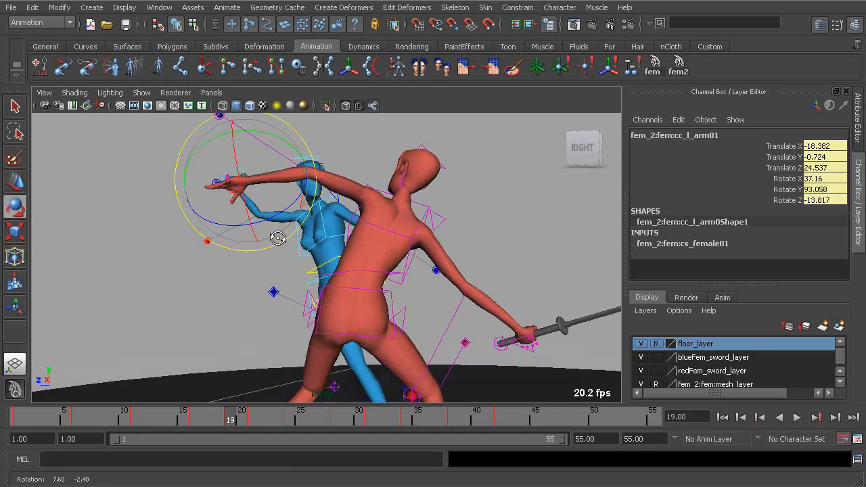
{"action": "left_click", "coordinate": [803, 418]}
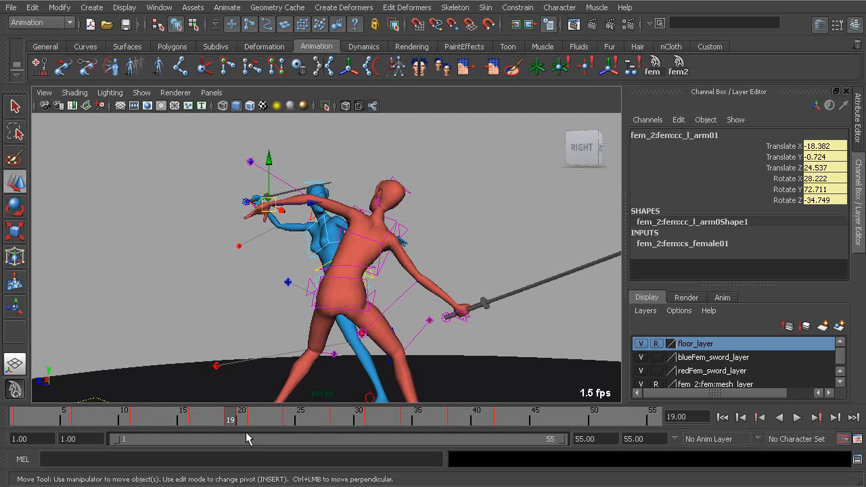
{"action": "left_click", "coordinate": [797, 419]}
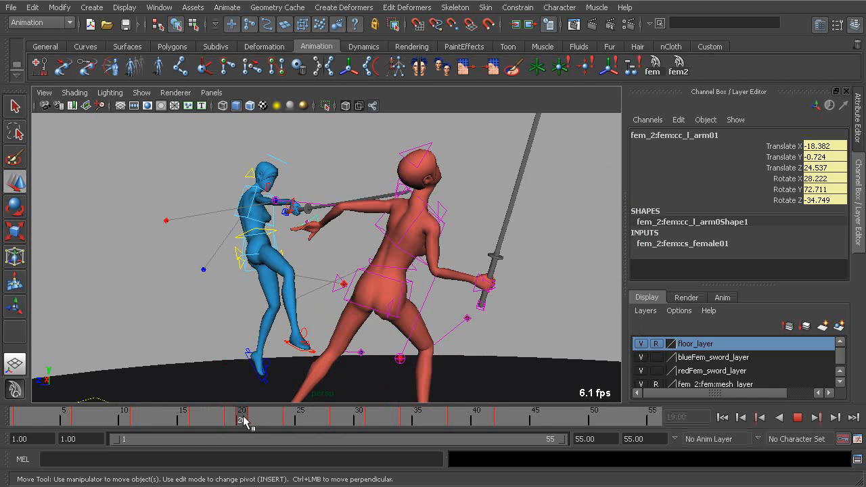
{"action": "left_click_drag", "start_coordinate": [242, 417], "coordinate": [219, 417]}
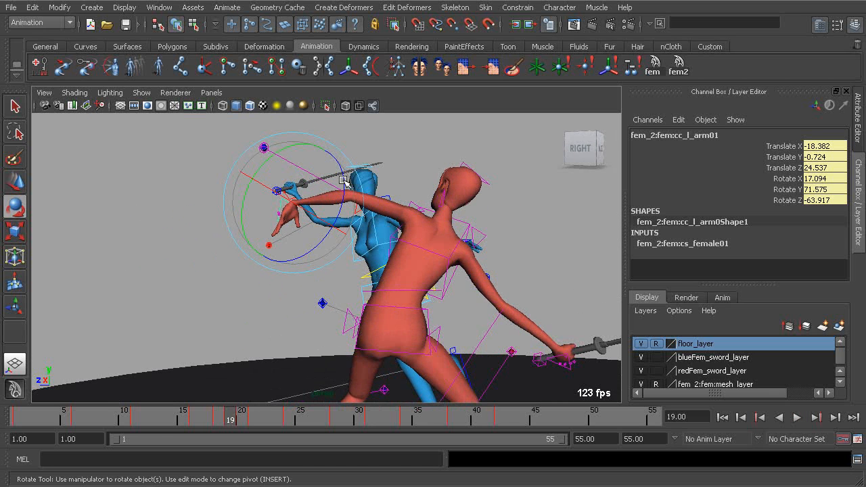
Twist fem_2:femcc_l_arm01 further in Z rotation at frame 19
{"action": "left_click_drag", "start_coordinate": [345, 179], "coordinate": [406, 245]}
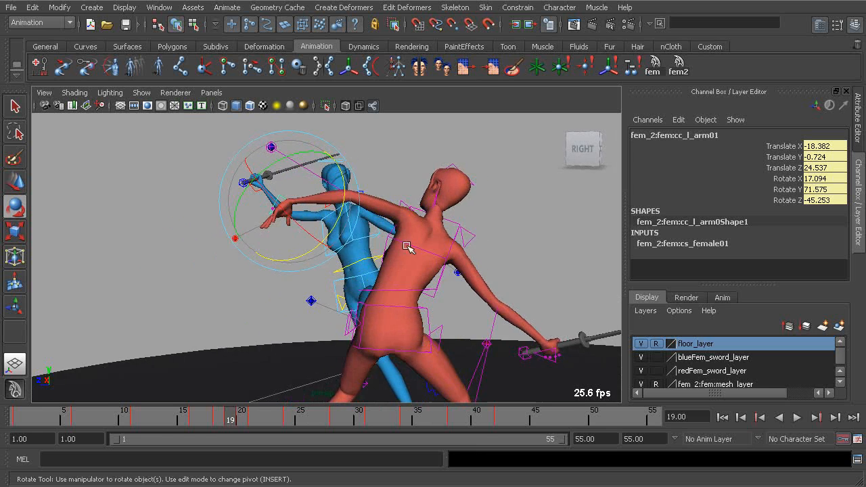